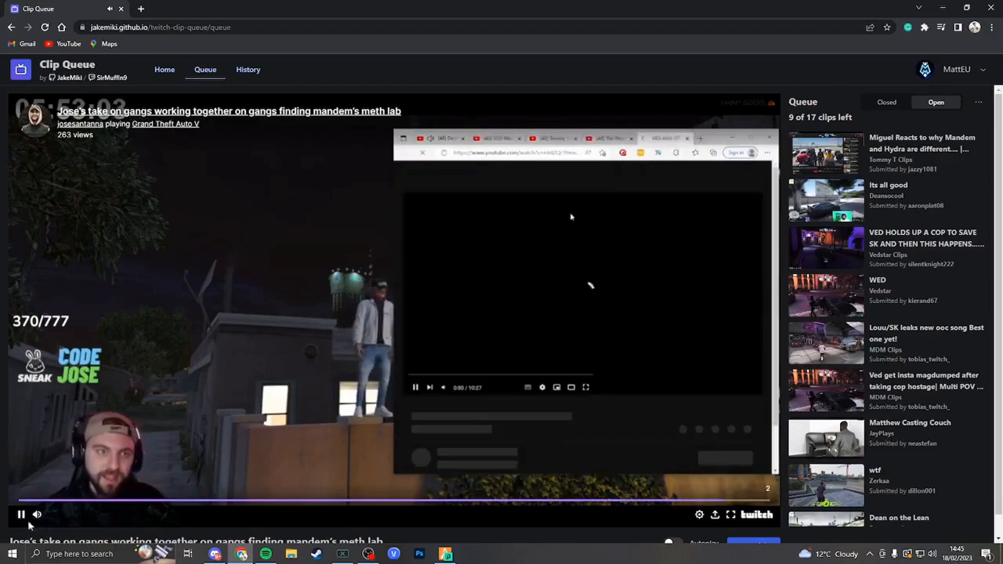
- Pause the GTA clip about gangs finding mandem's meth lab in the Clip Queue player
{"action": "left_click", "coordinate": [20, 514]}
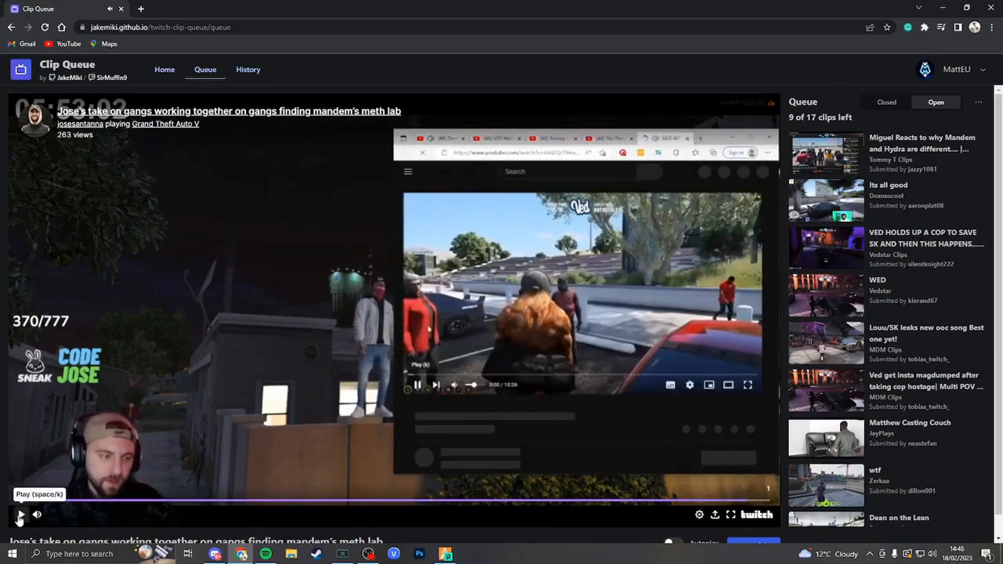